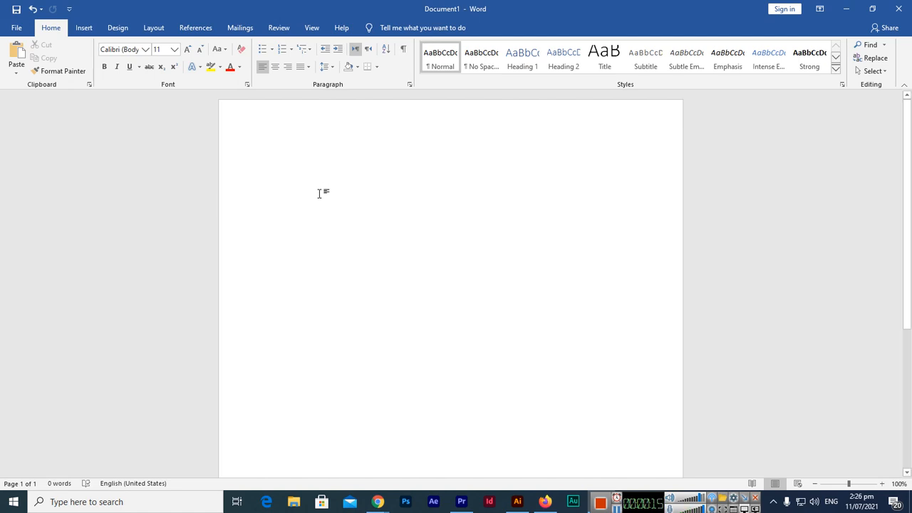
- Enable the Developer tab through Word Options
click(273, 158)
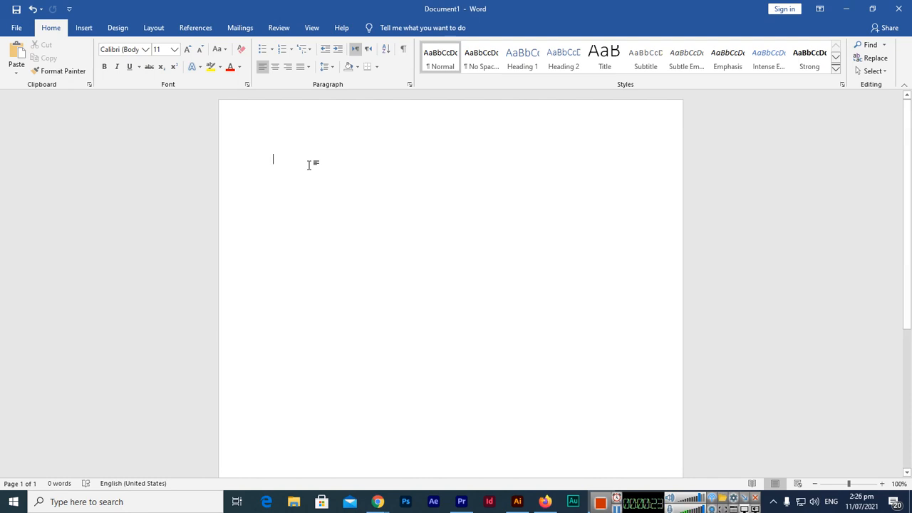
mouse_move(154, 27)
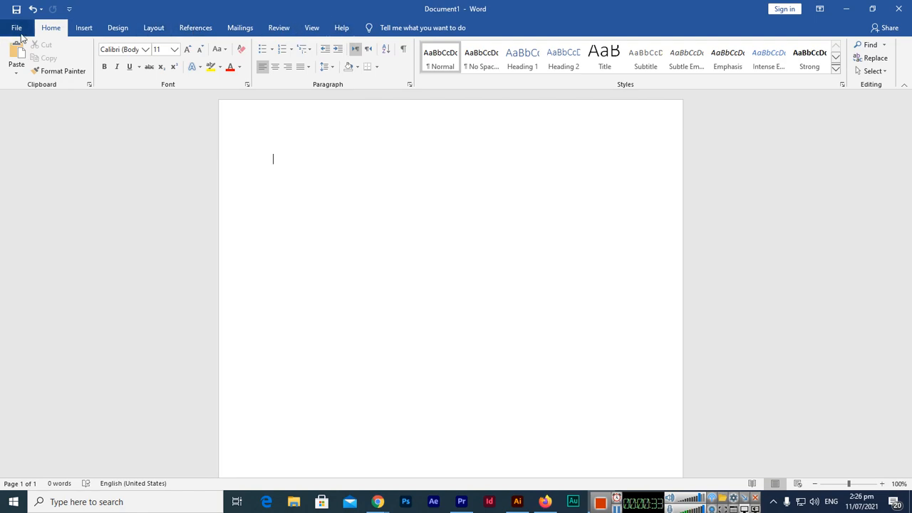
click(16, 27)
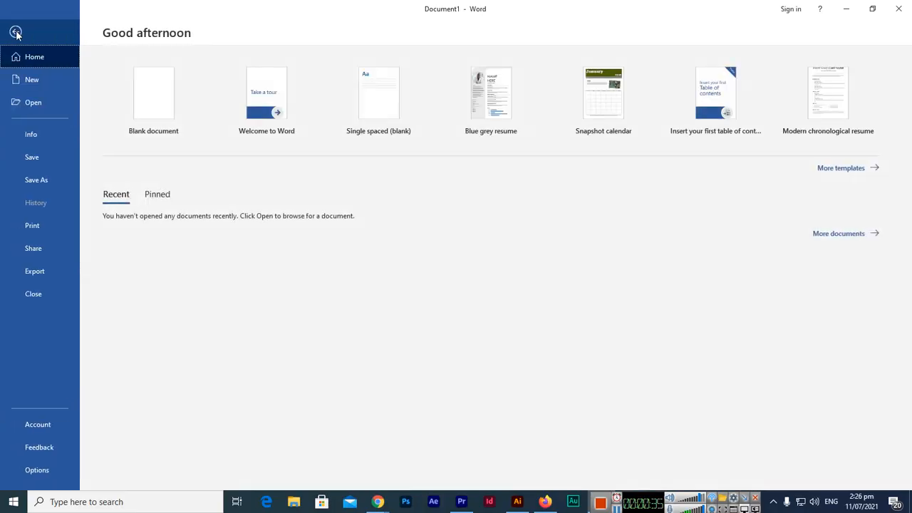
click(36, 469)
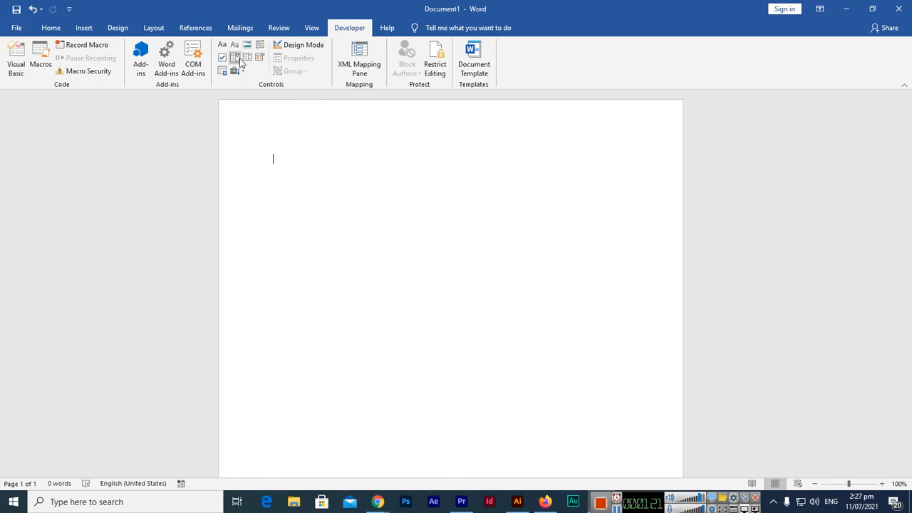
- Type the label 'Select Your Country' and insert a drop-down list content control below it
text(Select Your C)
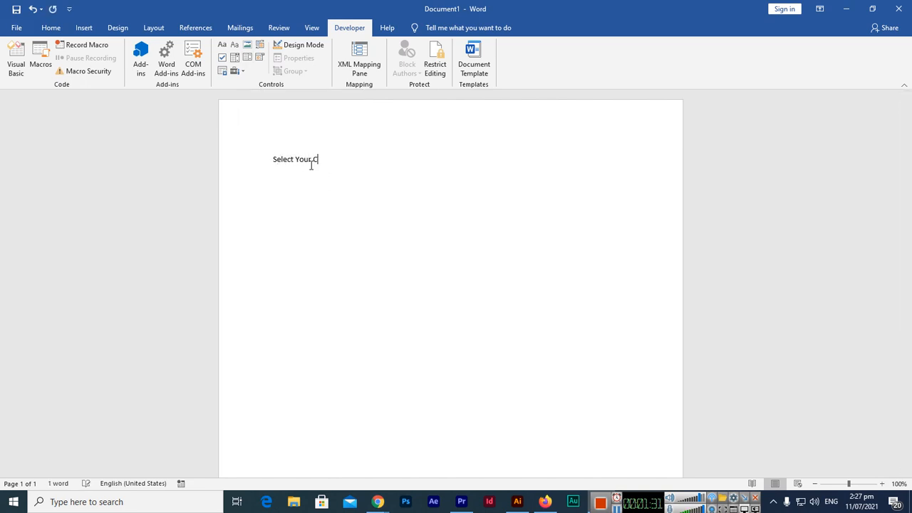
click(234, 44)
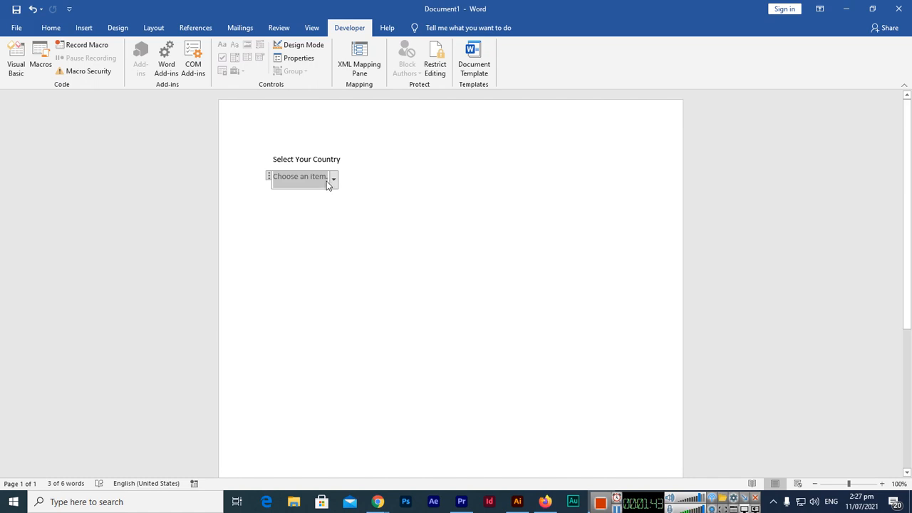
mouse_move(297, 57)
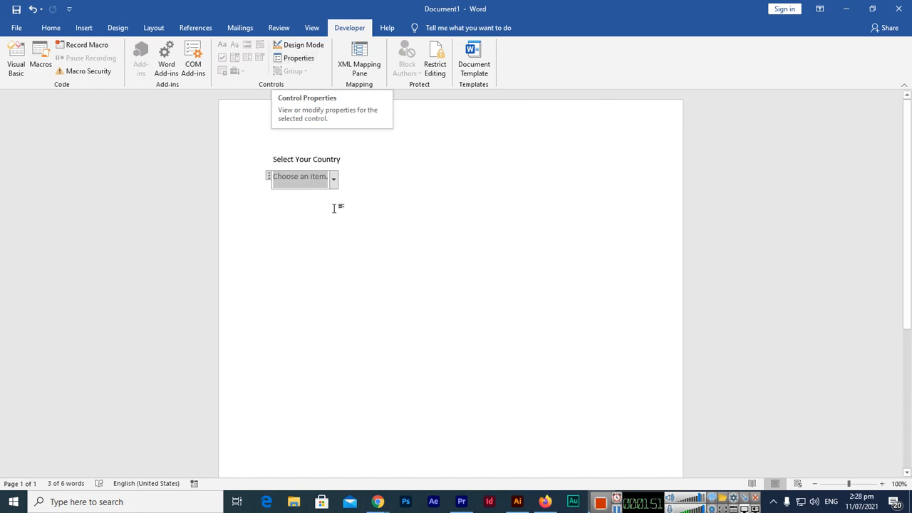
- Title the drop-down 'Country' and add Pakistan, United States of America, United Kingdom, Canada
click(297, 58)
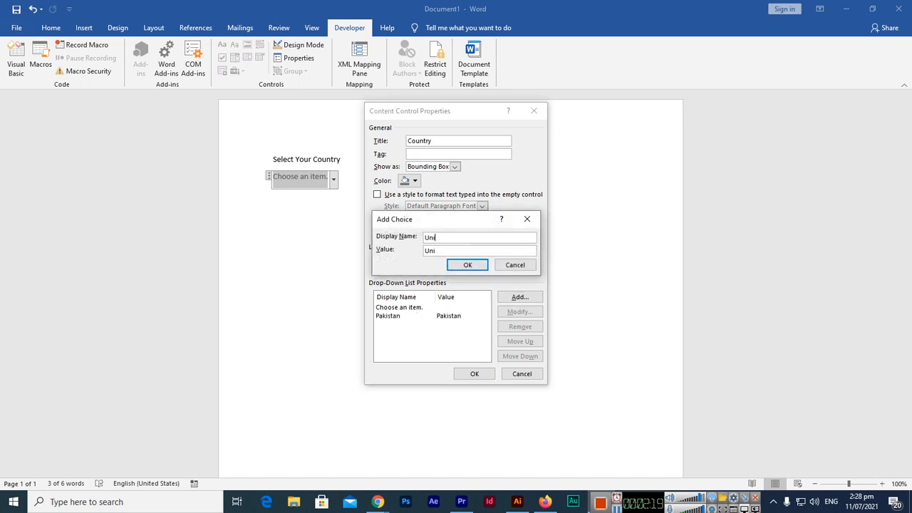
text(United States fo)
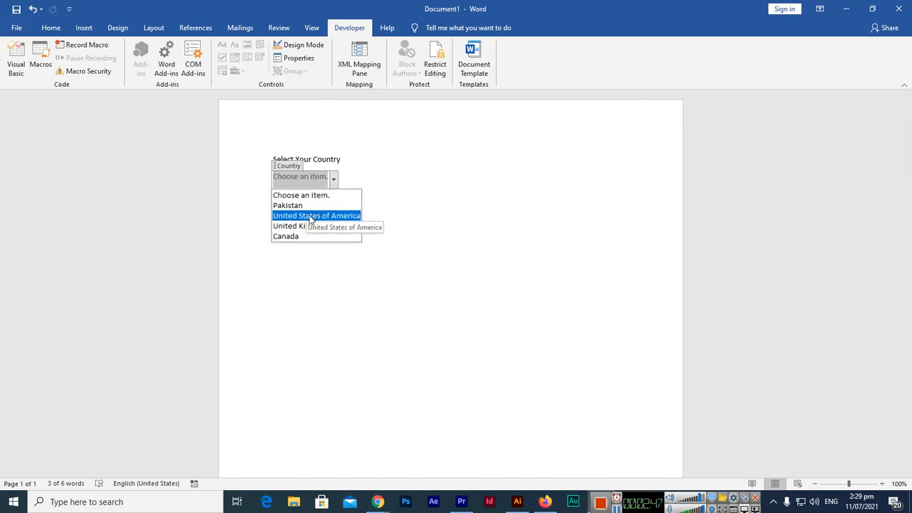
- Choose United States of America in the Country drop-down and select the control
click(317, 215)
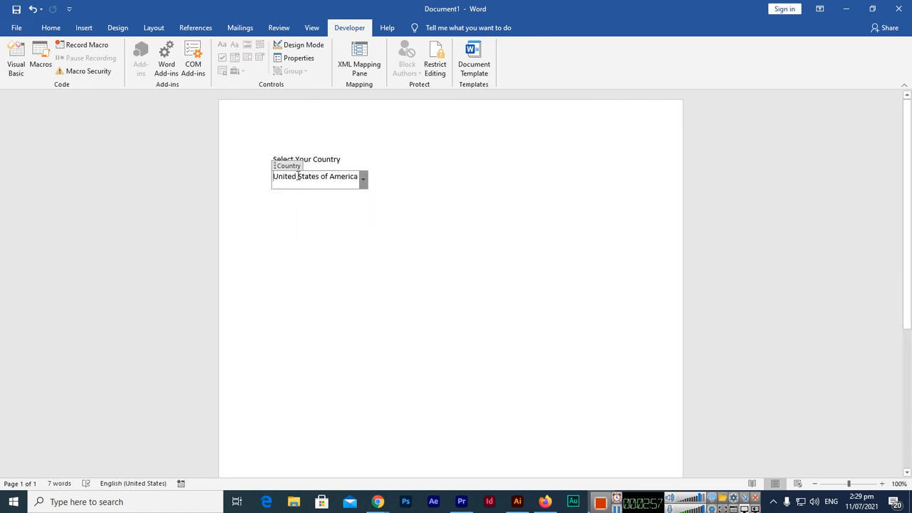
click(298, 57)
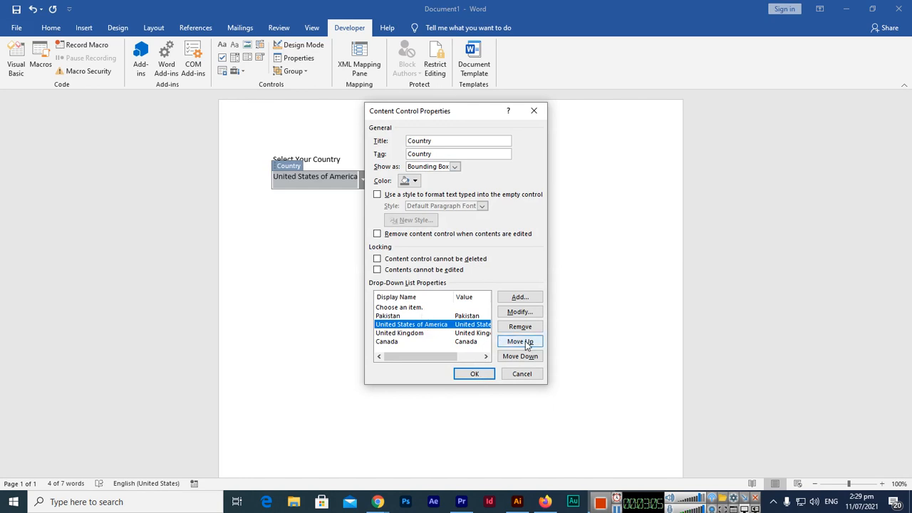
- Move United States of America above Pakistan in the drop-down's choices
click(473, 373)
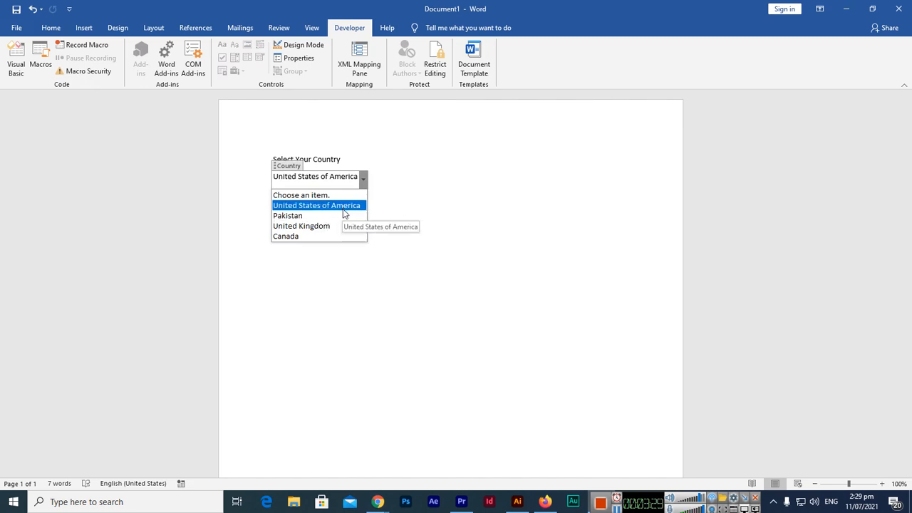
click(316, 205)
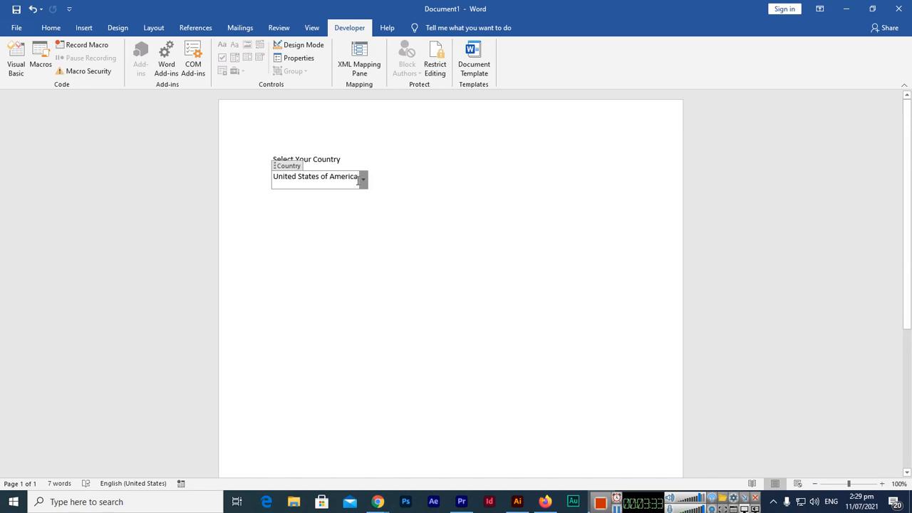